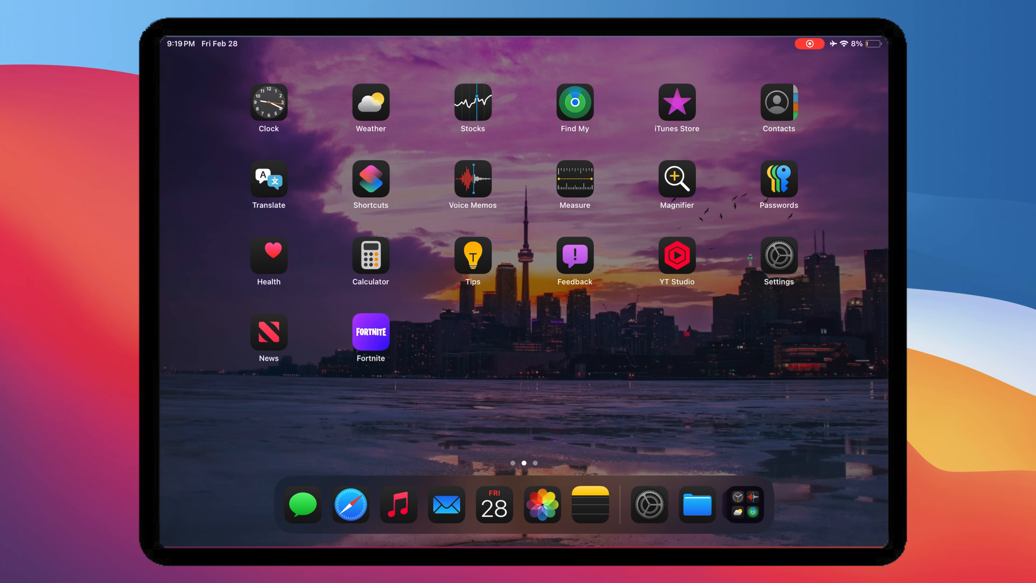
- Launch Safari and go to flekstore.com
click(350, 506)
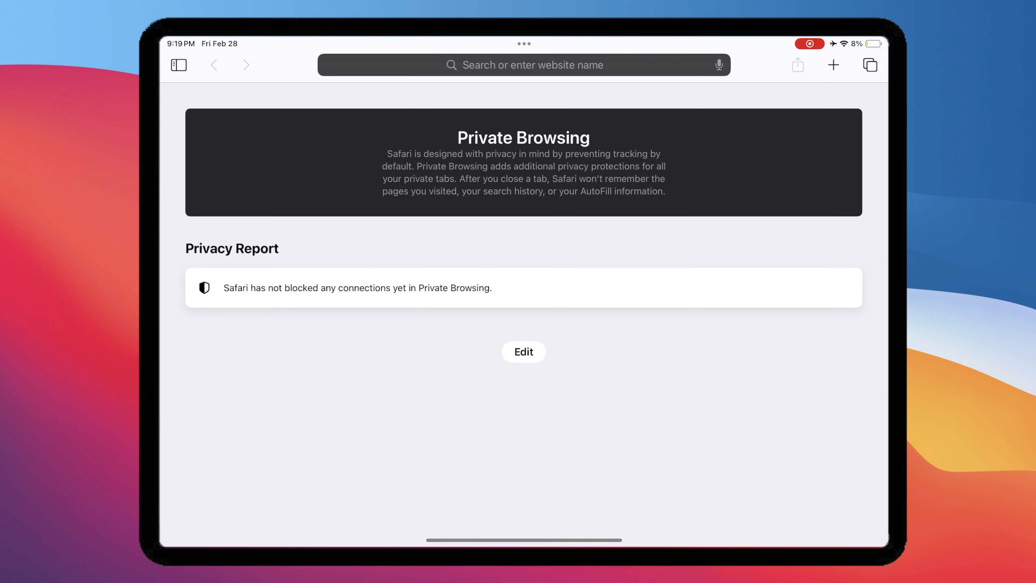
click(522, 64)
text(flekstore.com)
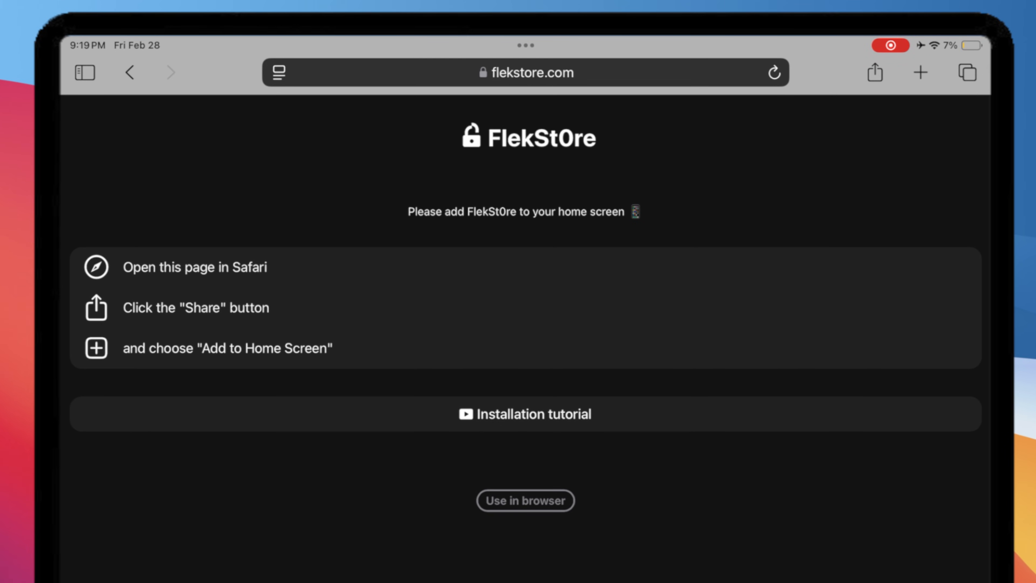
- Add the FlekSt0re page to the home screen as a web app via Share > Add to Home Screen
click(873, 73)
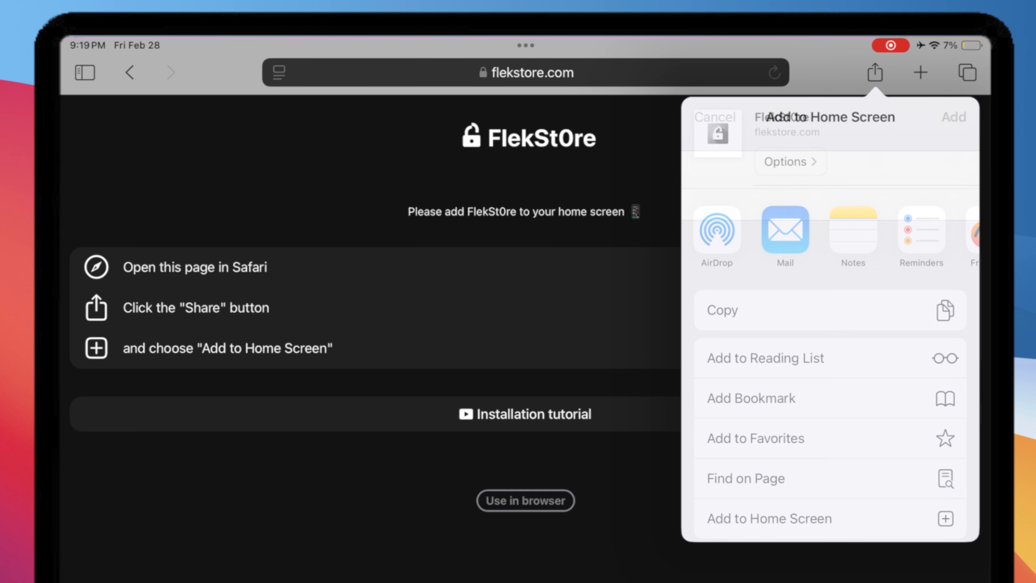
click(768, 517)
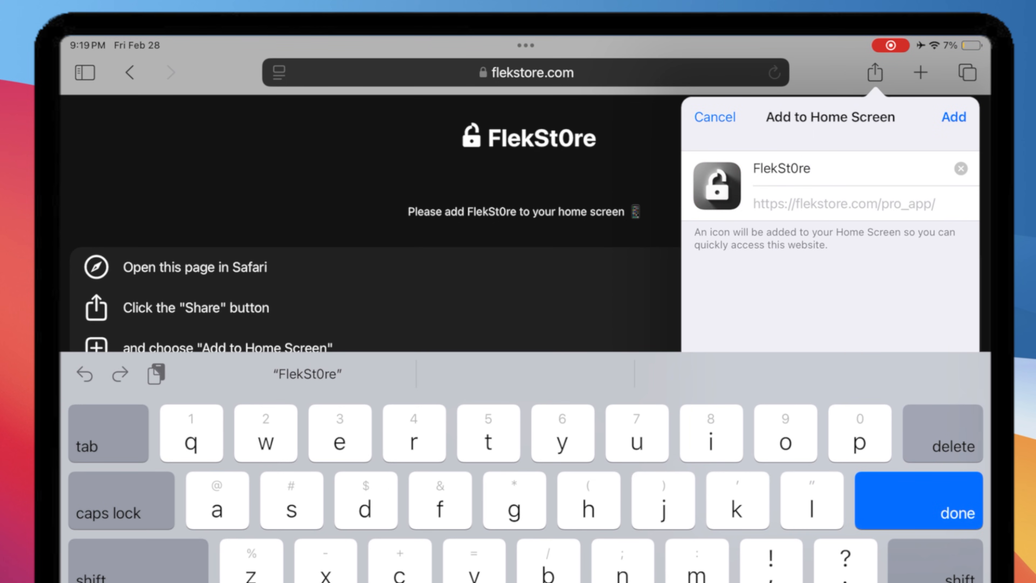
click(953, 117)
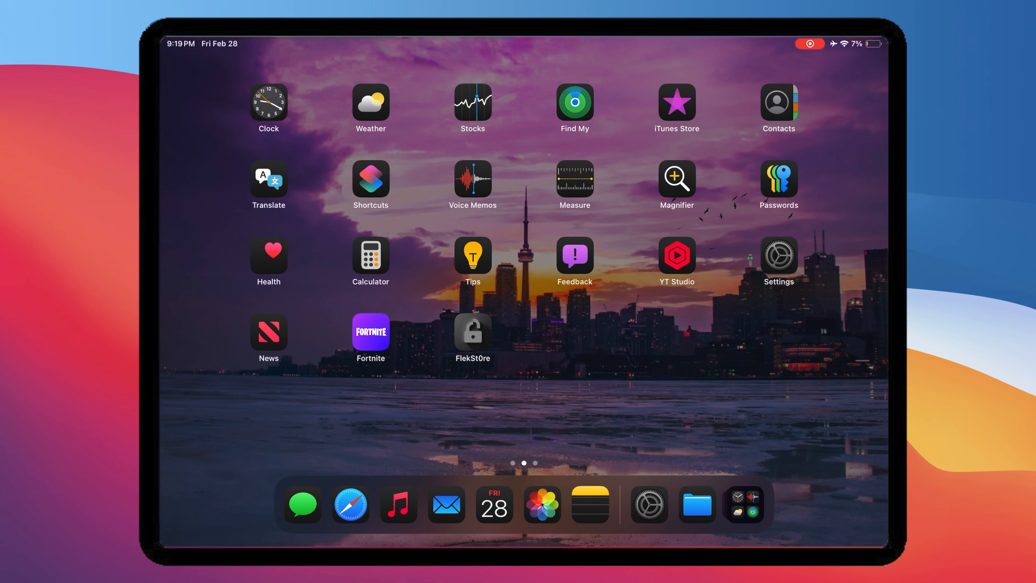
- From the FlekSt0re web app's Device page, add this iPad and dismiss the profile instructions
click(471, 332)
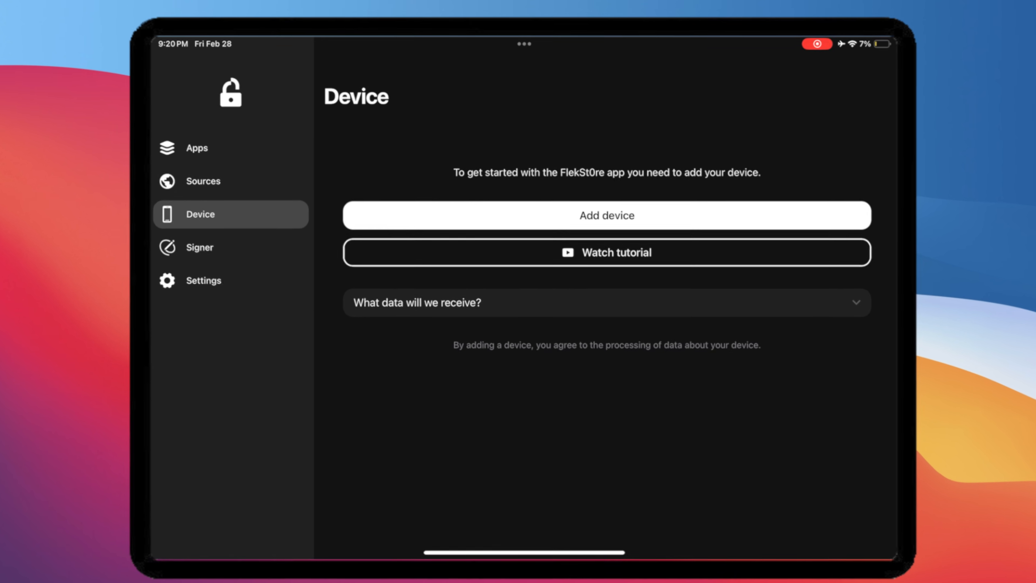
click(605, 215)
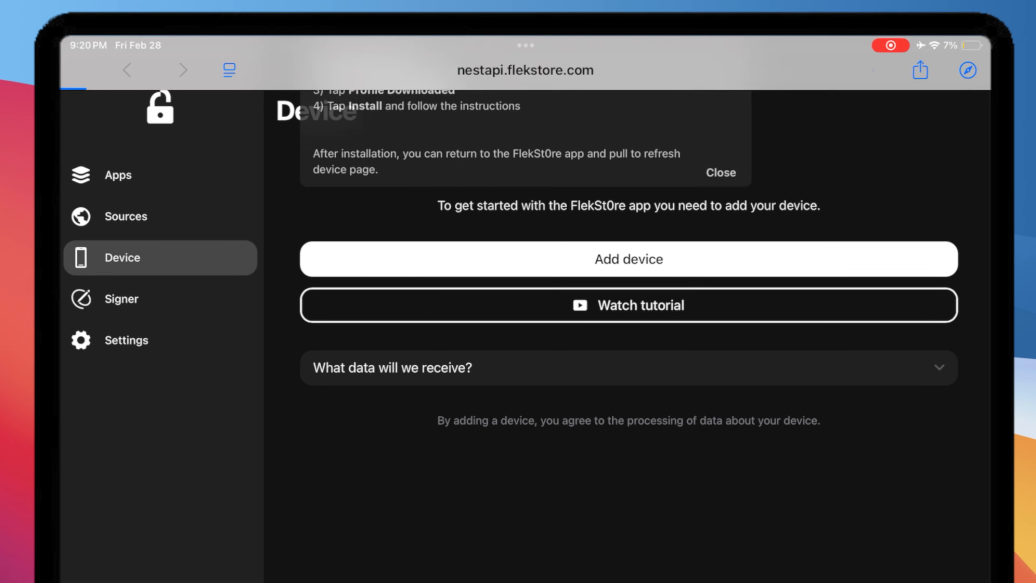
click(628, 259)
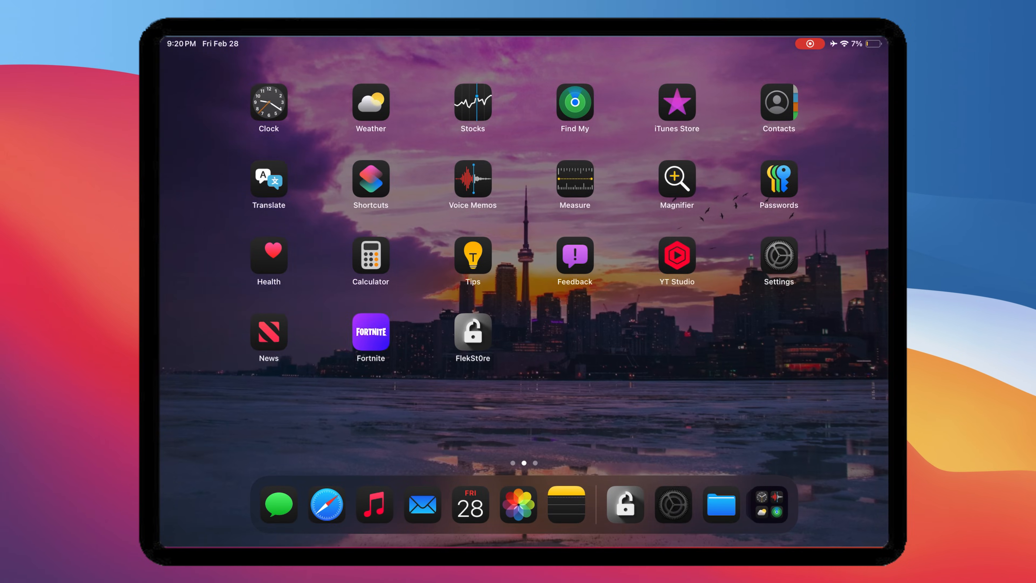
- Install the downloaded profile in Settings, then reopen FlekSt0re to load the Kotak Mahindra Bank Ltd certificate files
click(778, 259)
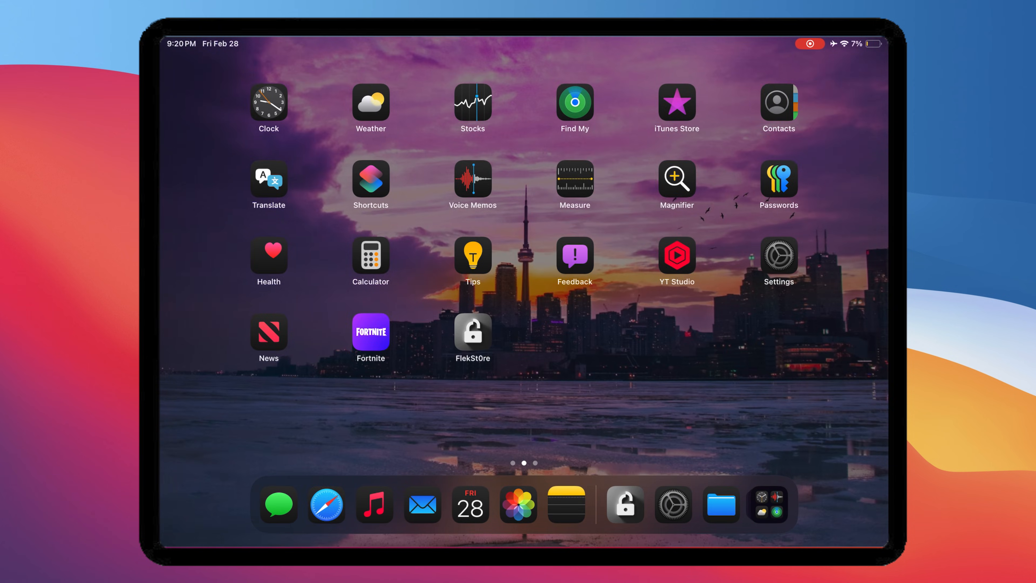
click(623, 504)
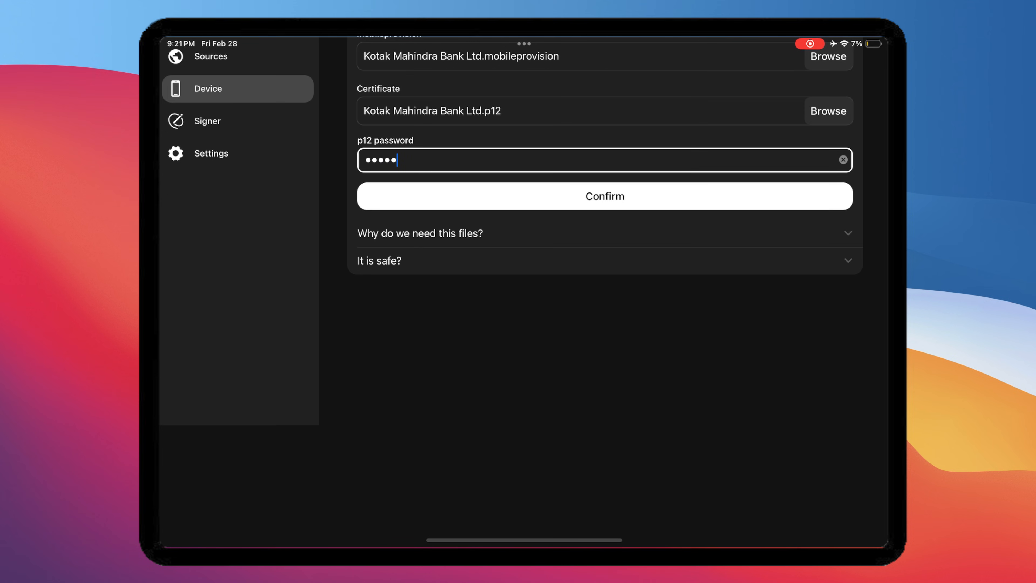
- Finish the p12 password and confirm the certificate form
text(•)
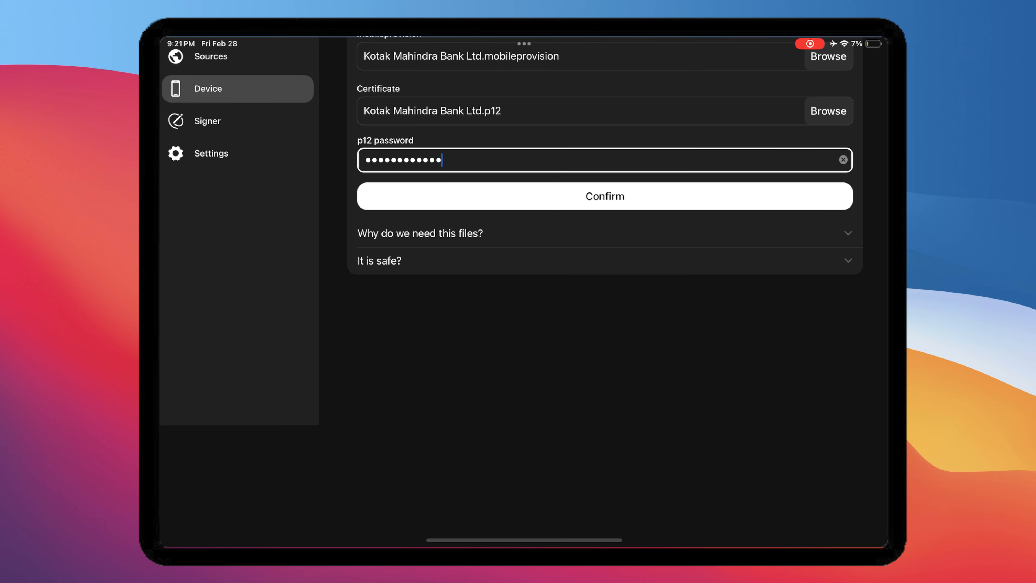
click(603, 195)
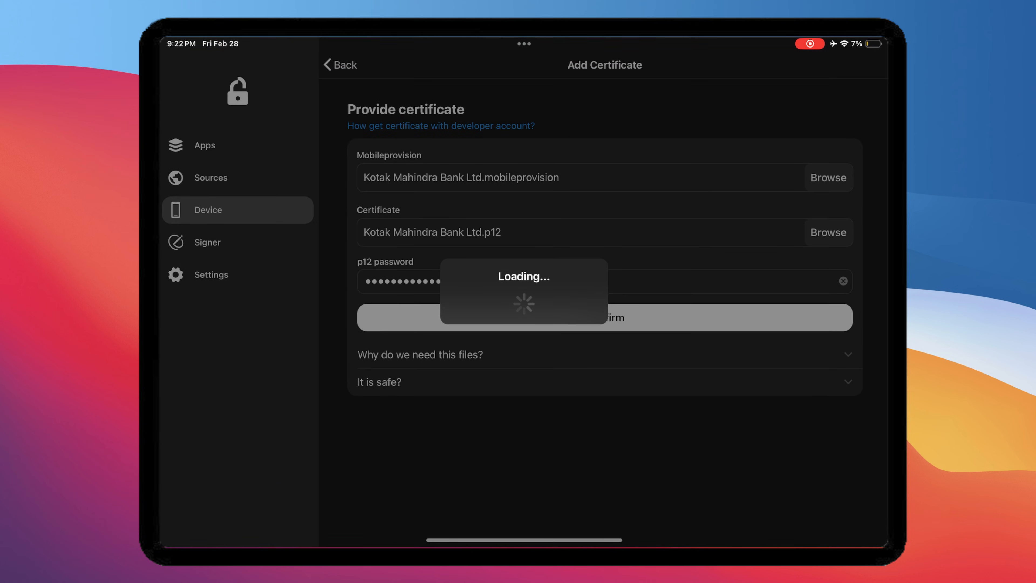
- With the certificate linked, go to the Apps catalog's Emulators and bring up iNDS
click(603, 317)
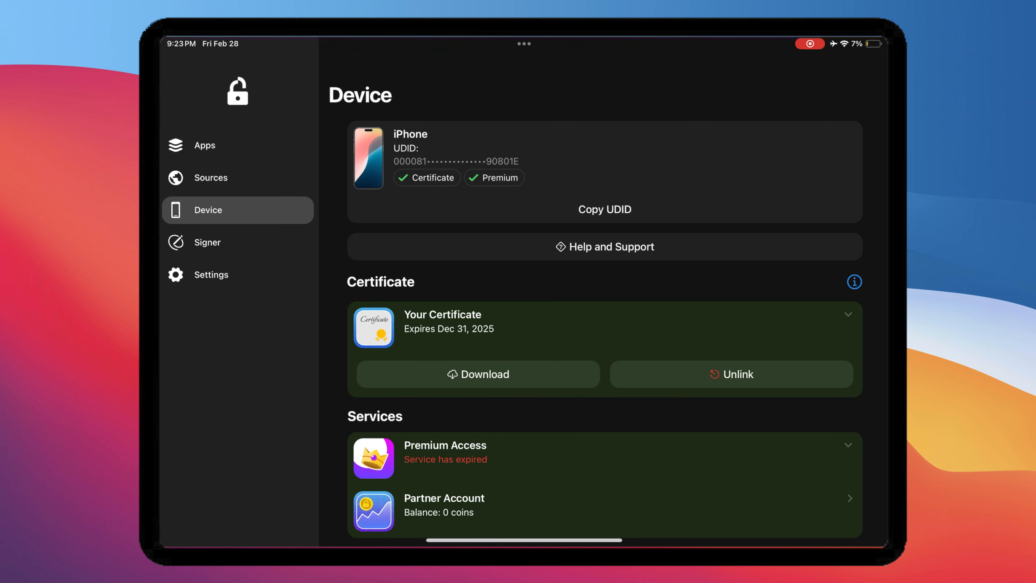
click(205, 144)
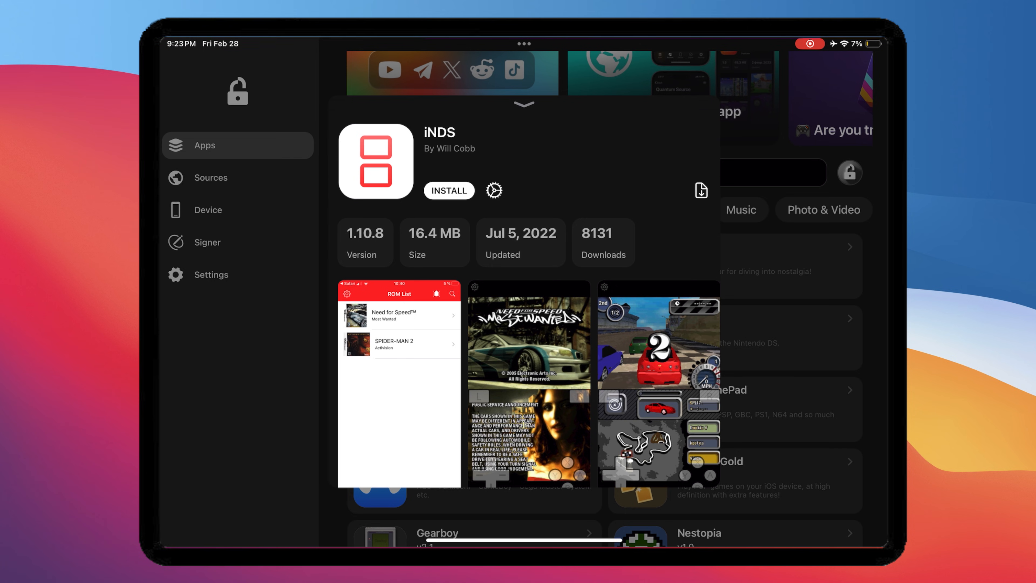
- Install the iNDS emulator and return to the FlekSt0re web app
click(448, 191)
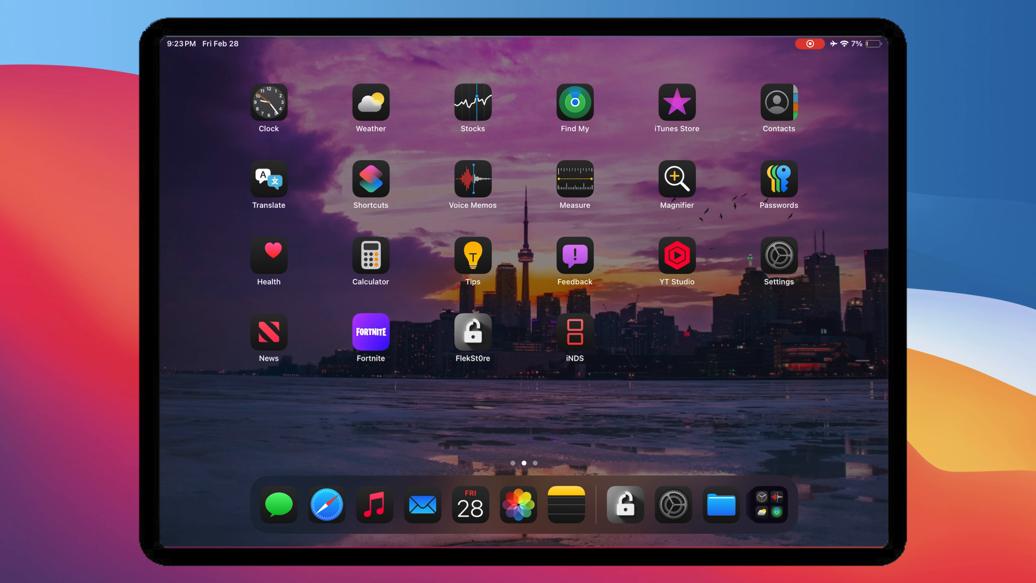
click(574, 330)
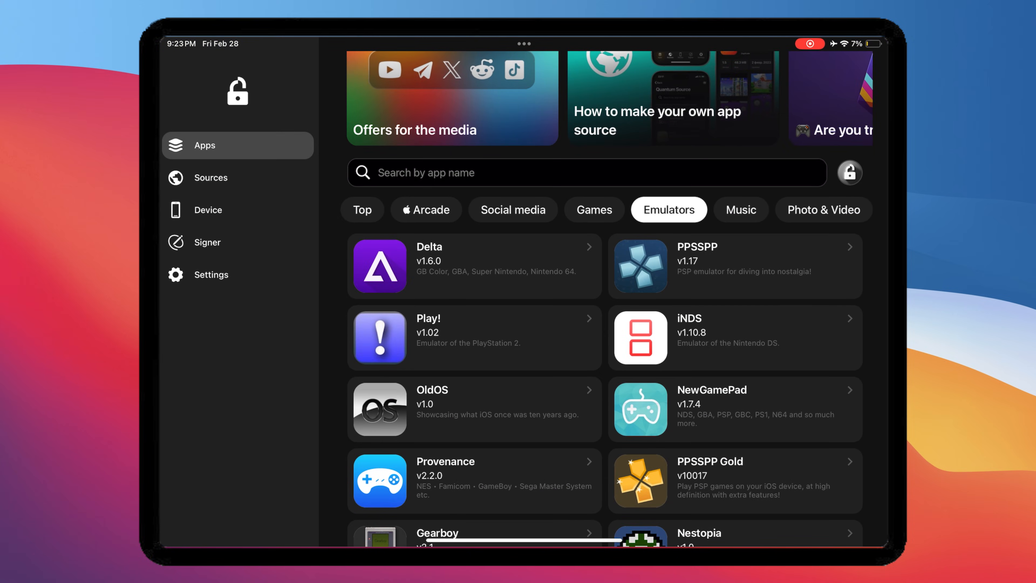
- In Signer, start selecting an IPA file from the device's Downloads
click(206, 241)
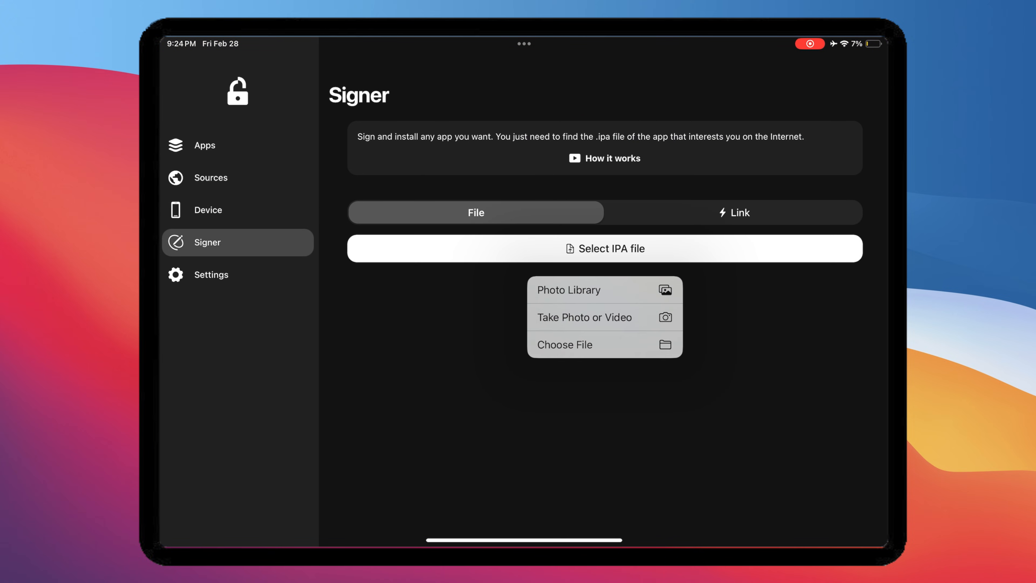
click(564, 344)
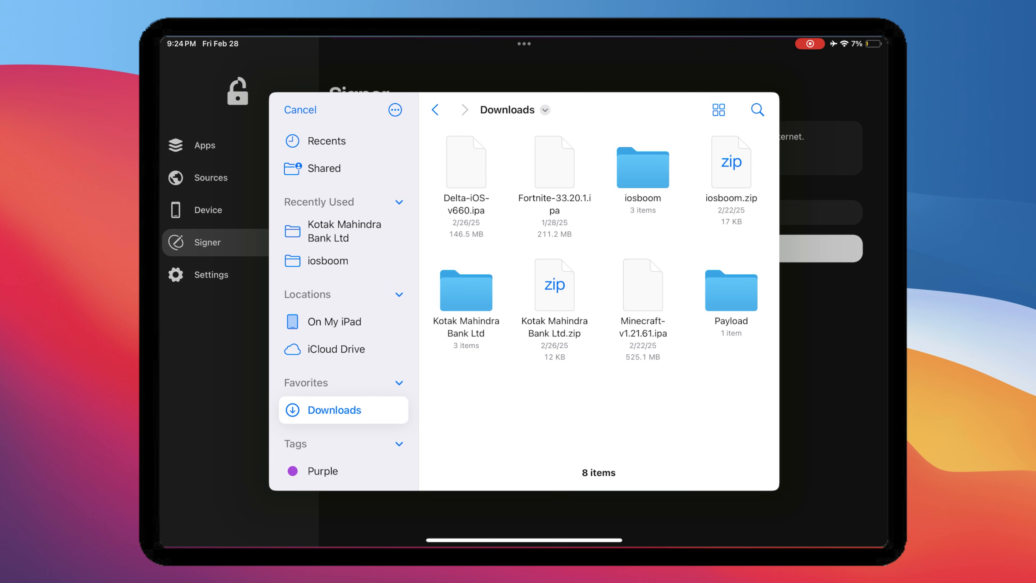